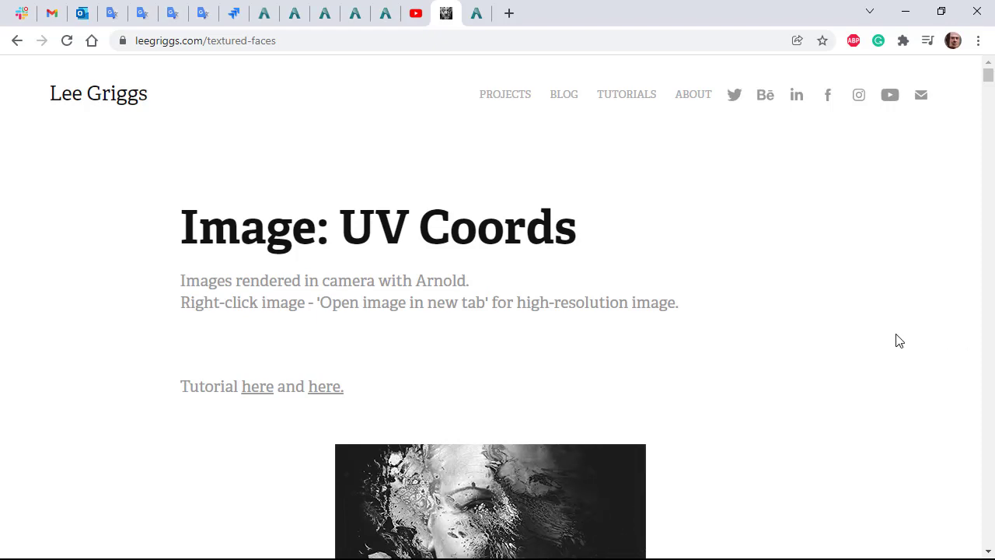
Scroll the textured-faces gallery, then switch to the Arnold 'Remap an Image Using UV Coords' tab
scroll(down, 3)
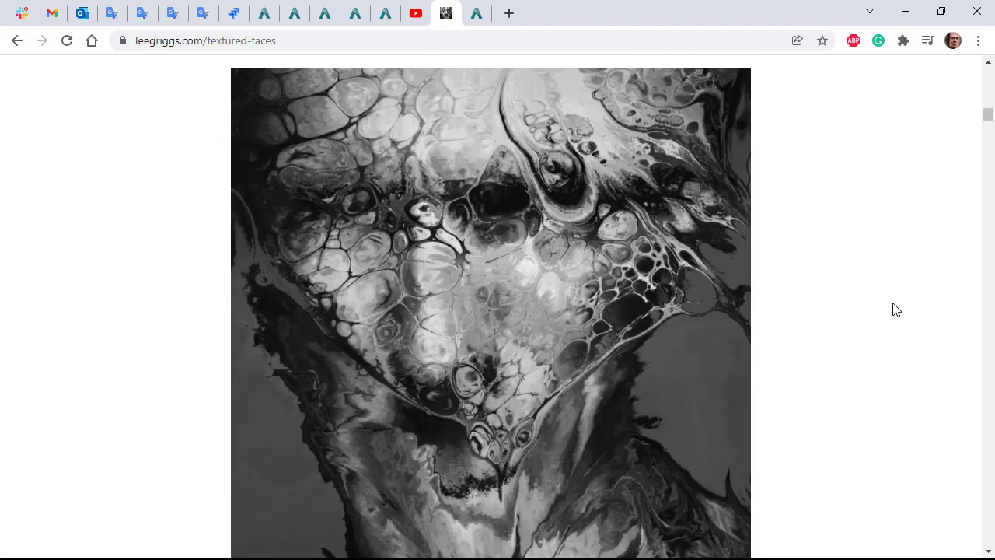
scroll(down, 3)
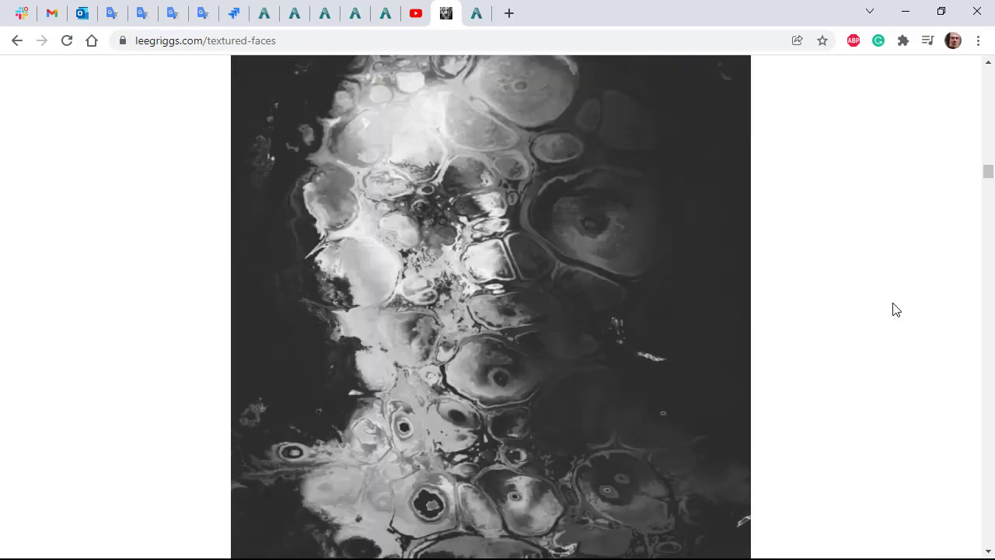
click(476, 13)
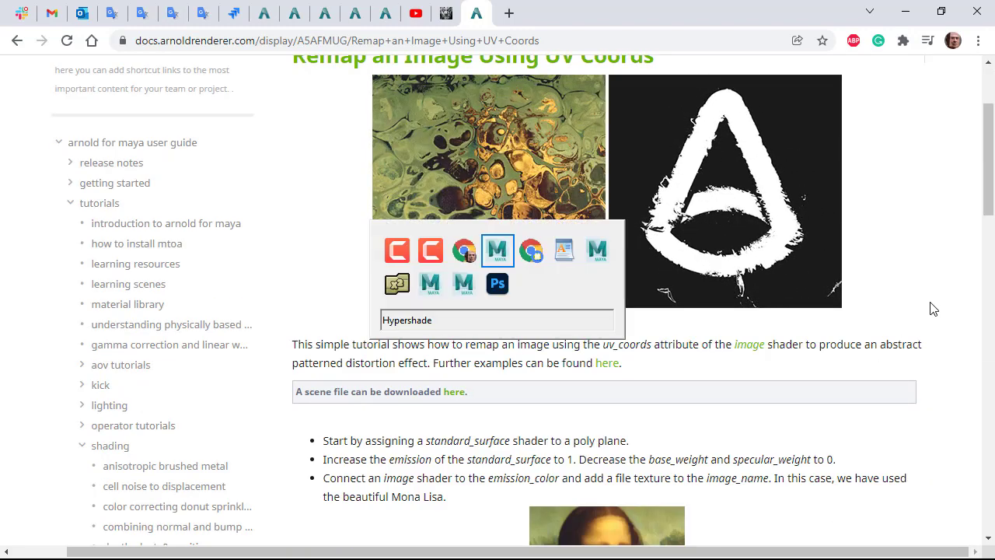
In the Node Editor, create standardSurface4 and aiImage1, wiring aiImage1 Out Color into Emission Color
click(497, 250)
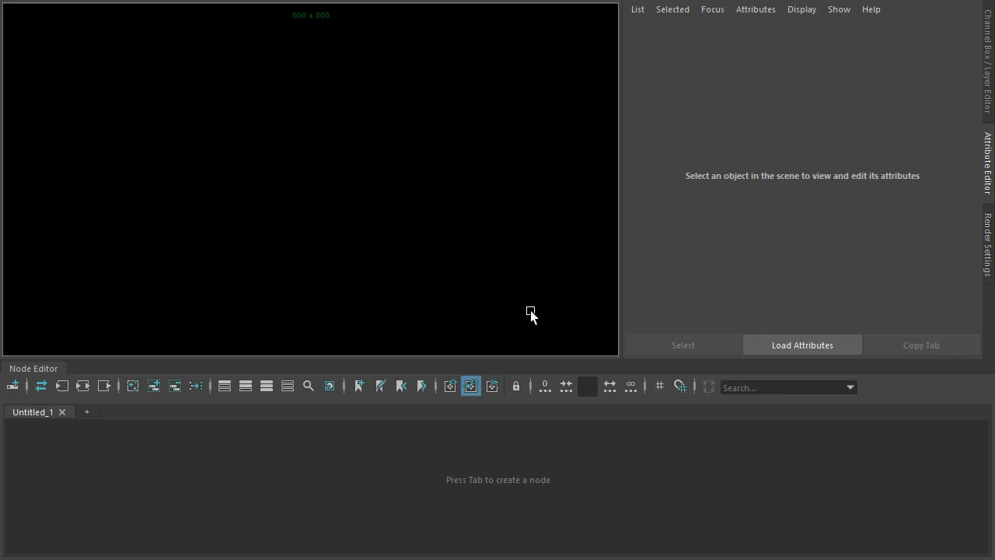
key(Tab)
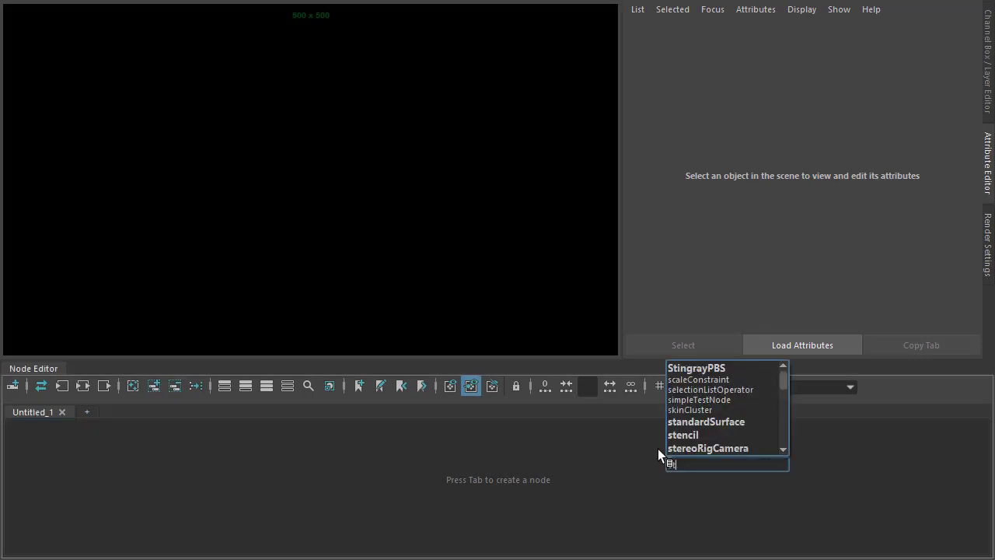
text(stan)
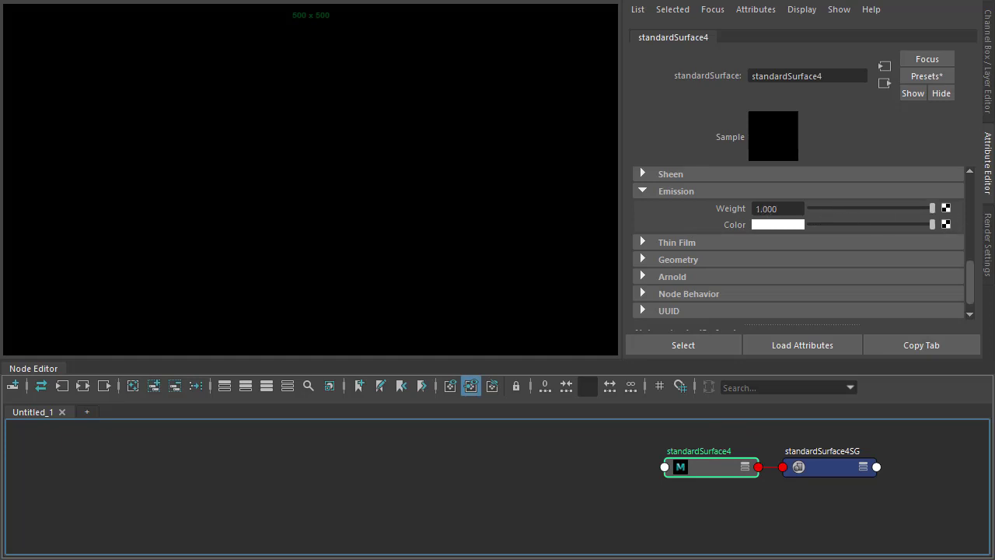
mouse_move(558, 445)
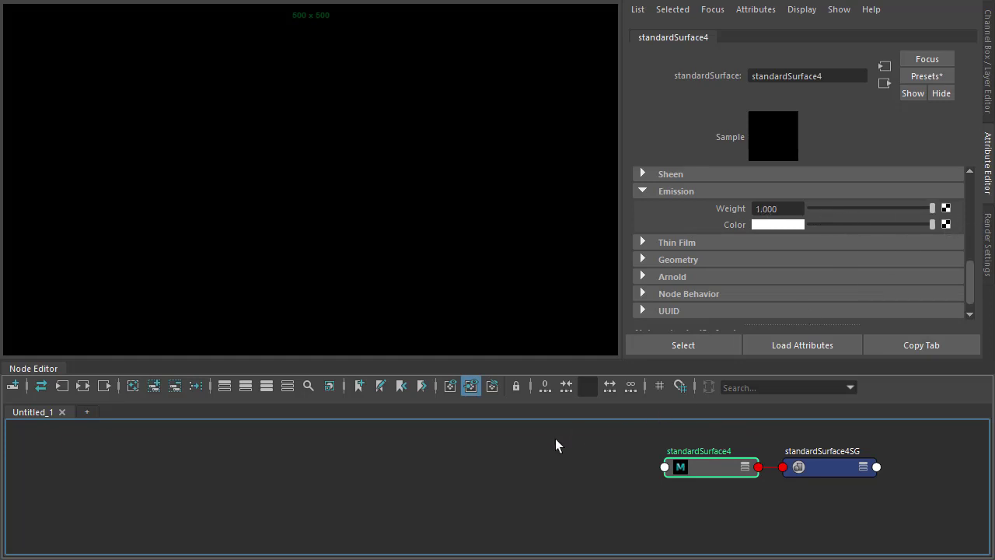
text(imag)
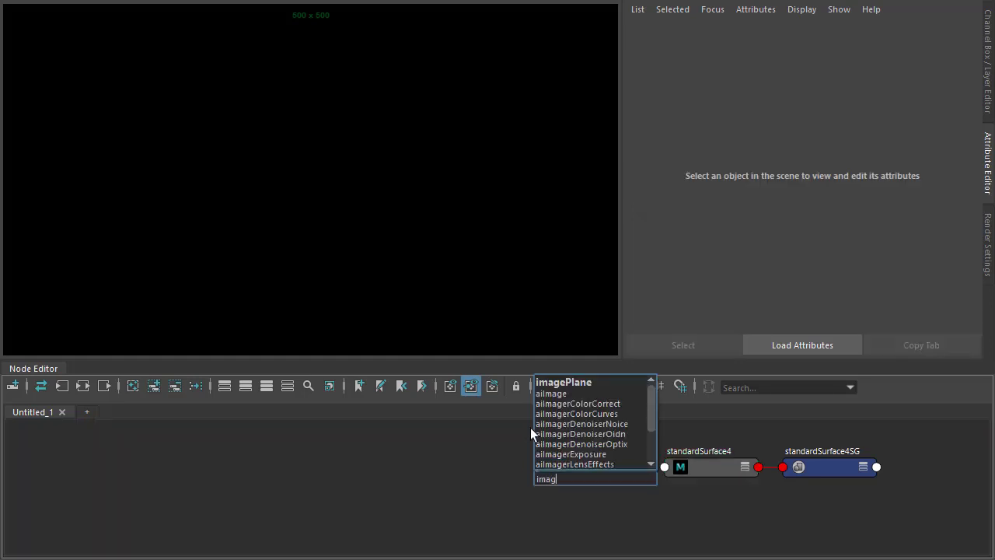
click(550, 392)
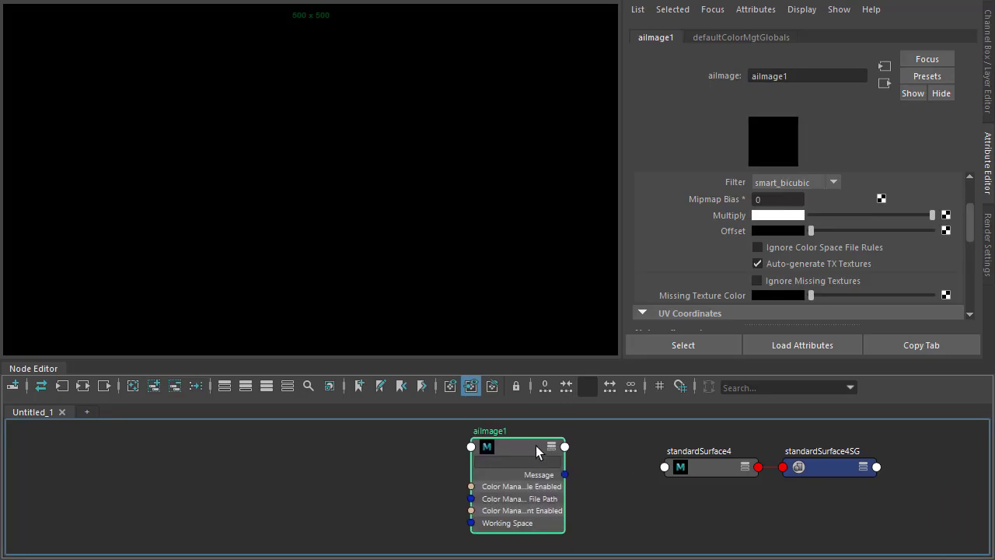
click(552, 445)
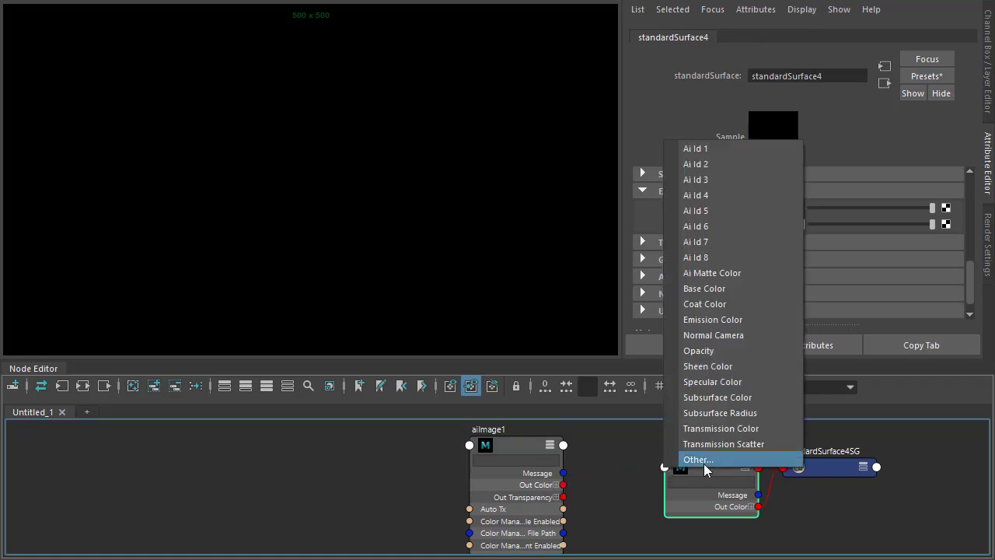
click(712, 320)
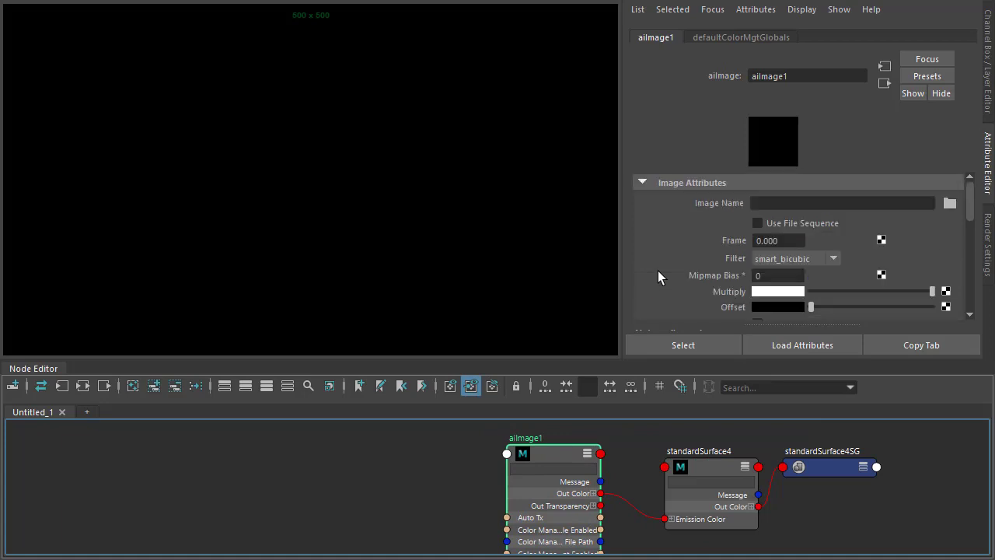
Set aiImage1's Image Name to mona-lisa.jpeg from Downloads, then scroll to UV Coordinates
click(949, 203)
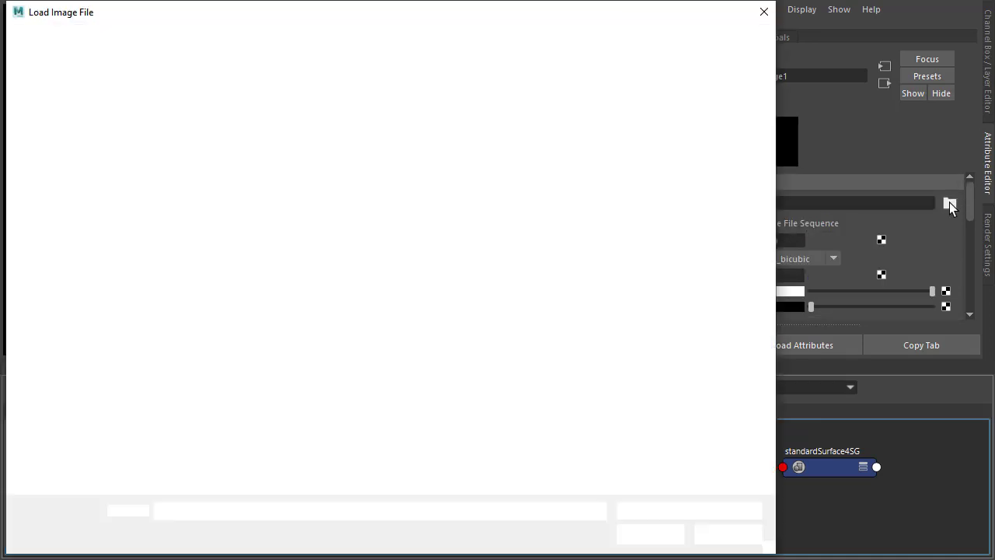
click(950, 204)
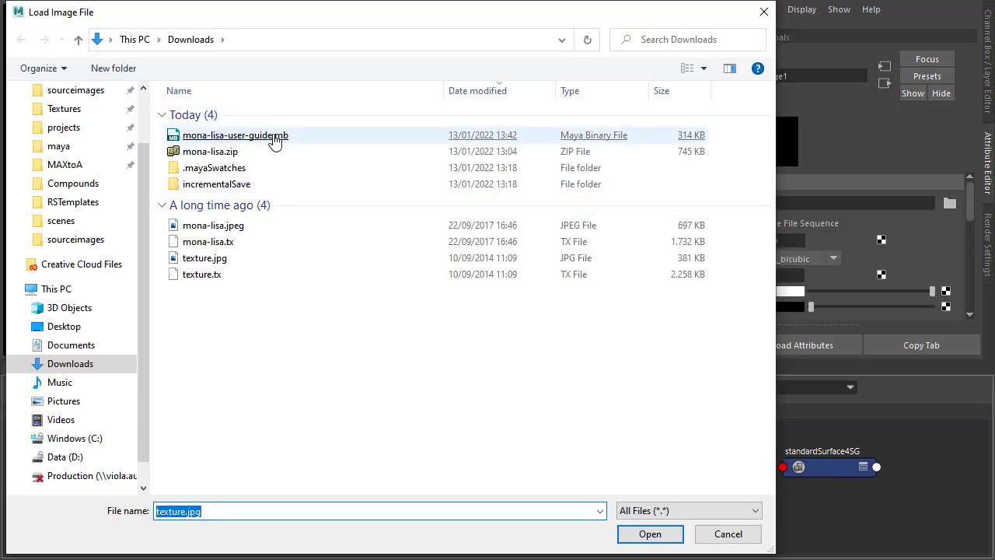
mouse_move(262, 140)
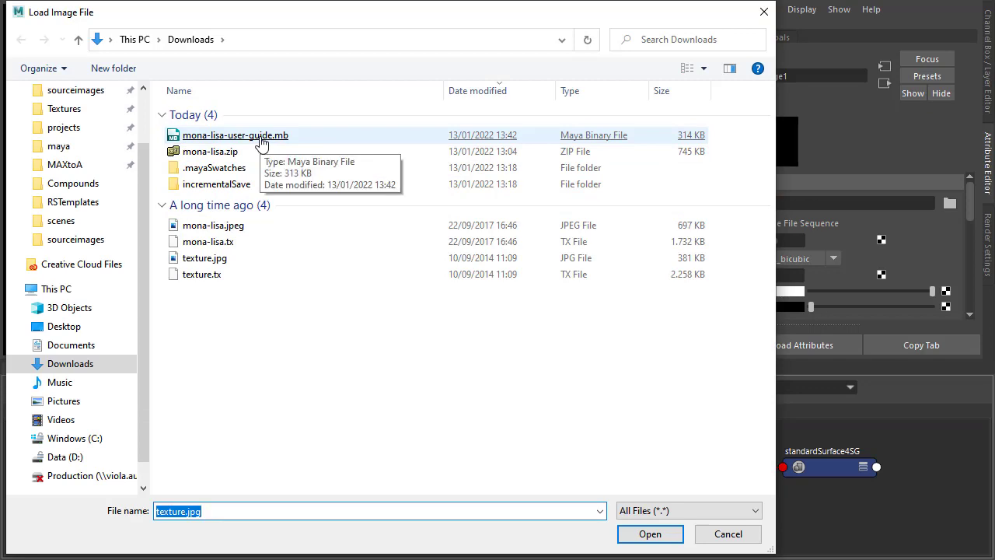
click(213, 225)
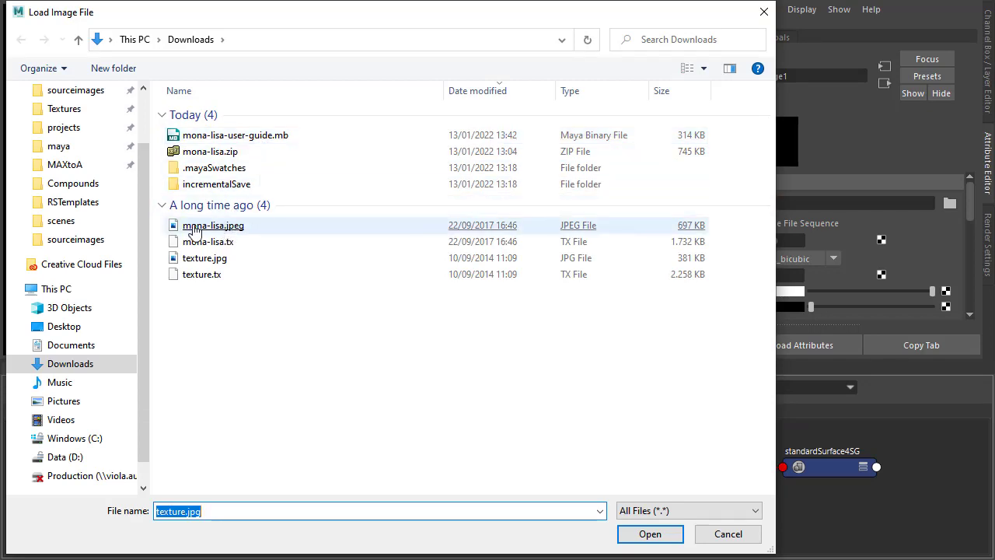
click(649, 534)
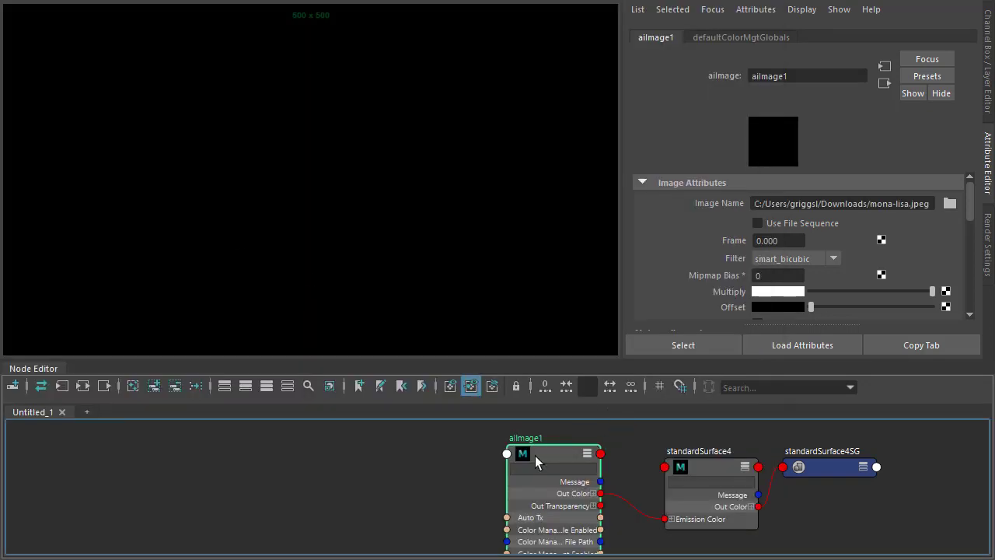
scroll(down, 3)
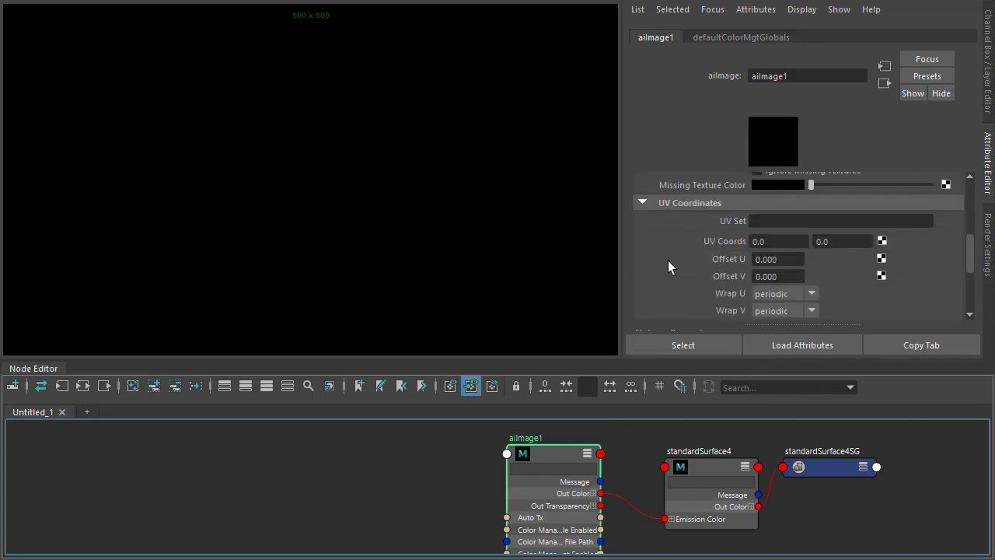
mouse_move(712, 247)
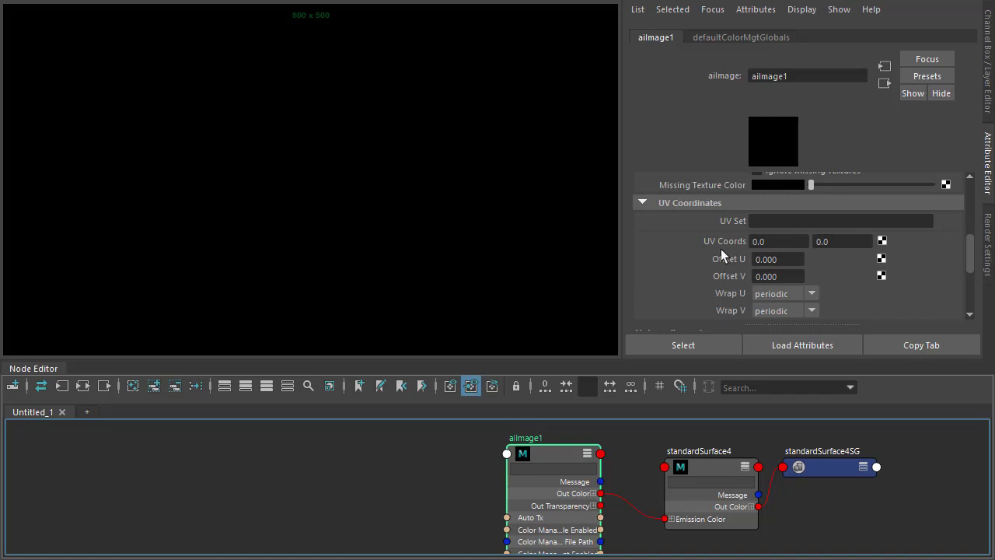
mouse_move(701, 247)
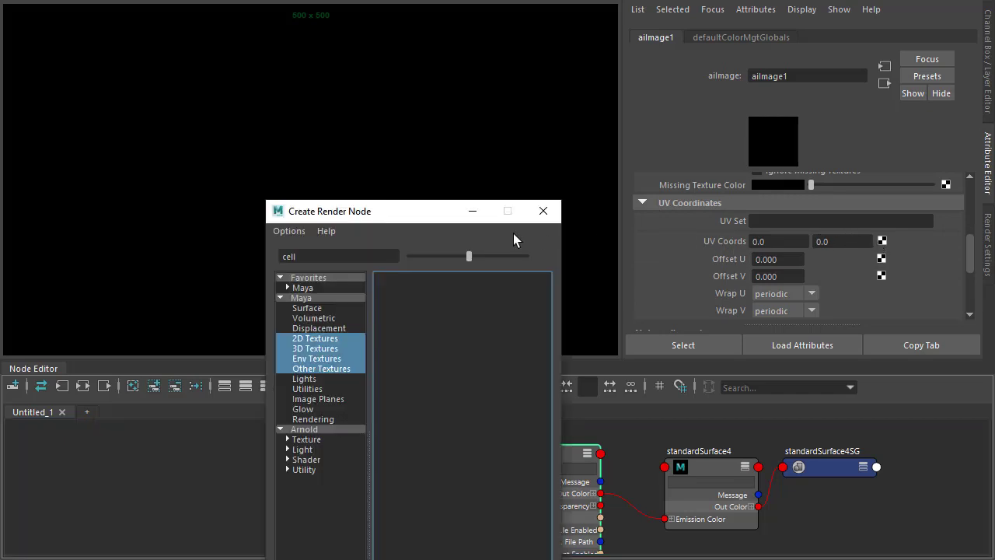
Create ramp1 and connect its uCoord and vCoord to aiImage1 uvcoordsX and uvcoordsY
text(ramp)
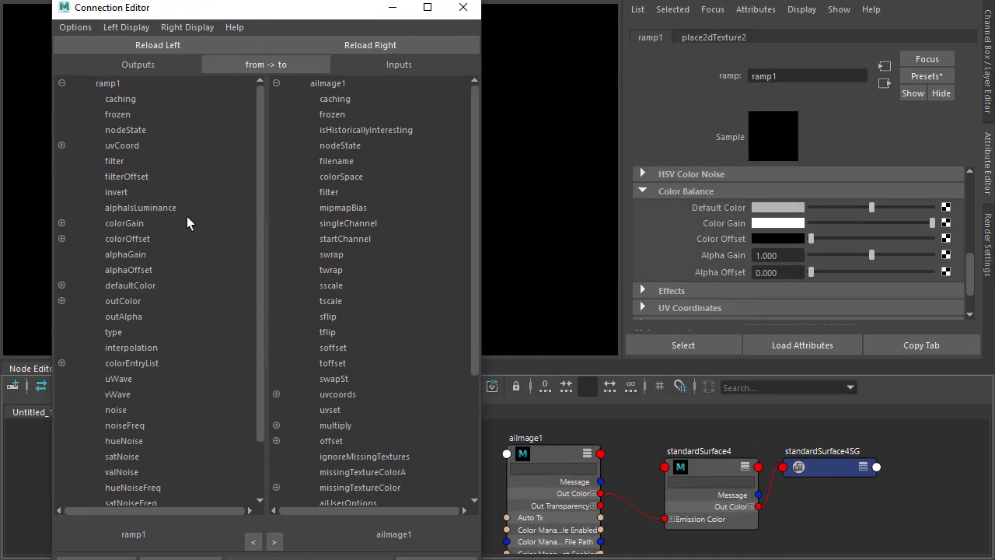
click(62, 146)
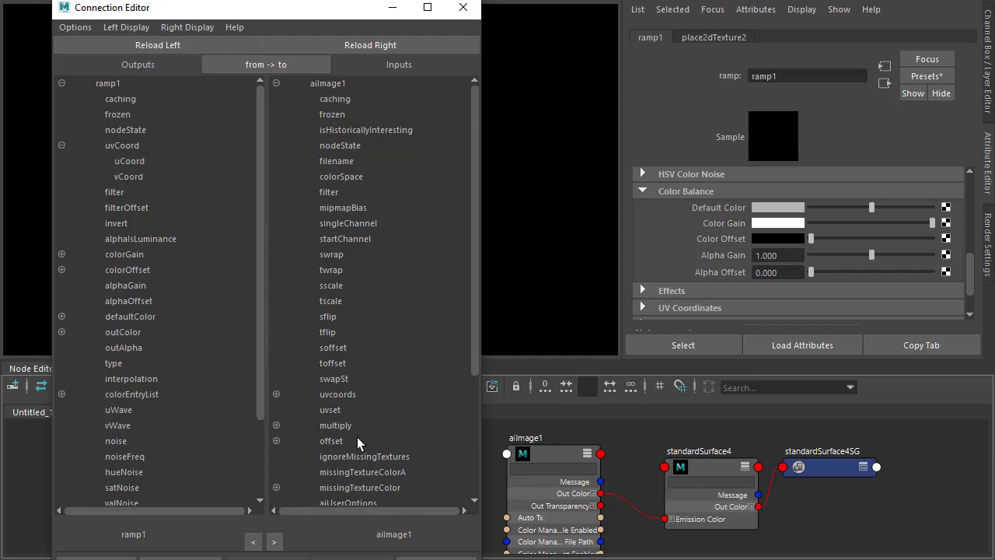
mouse_move(279, 398)
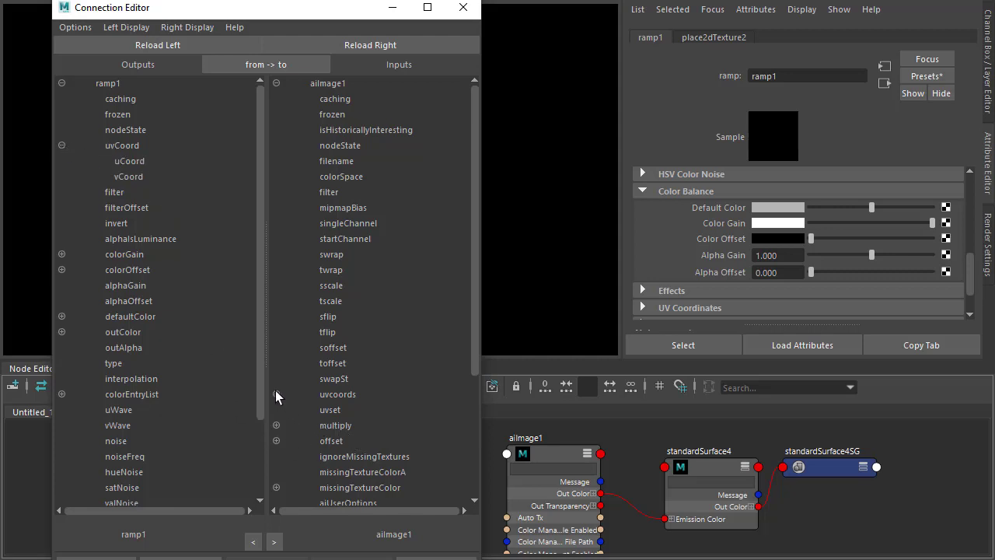
click(129, 161)
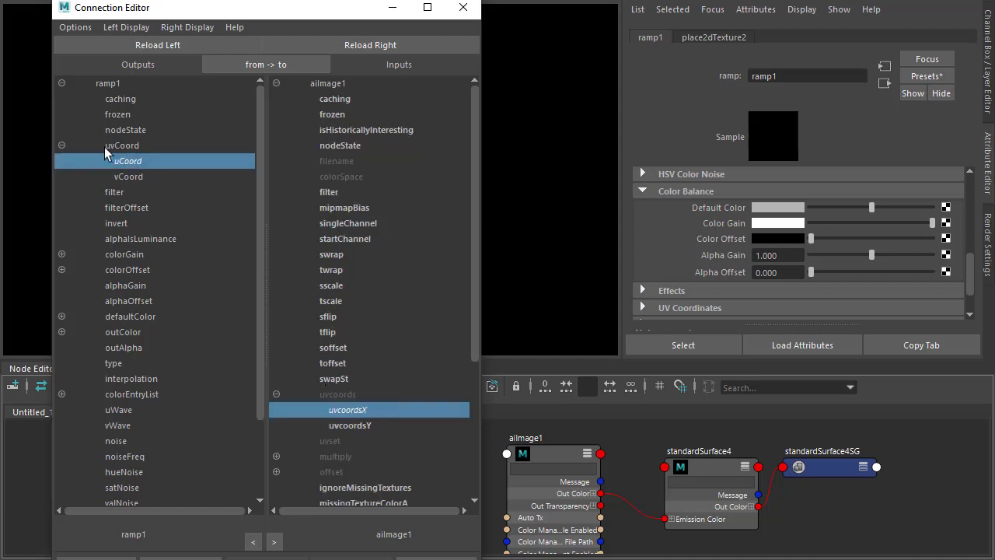
click(128, 177)
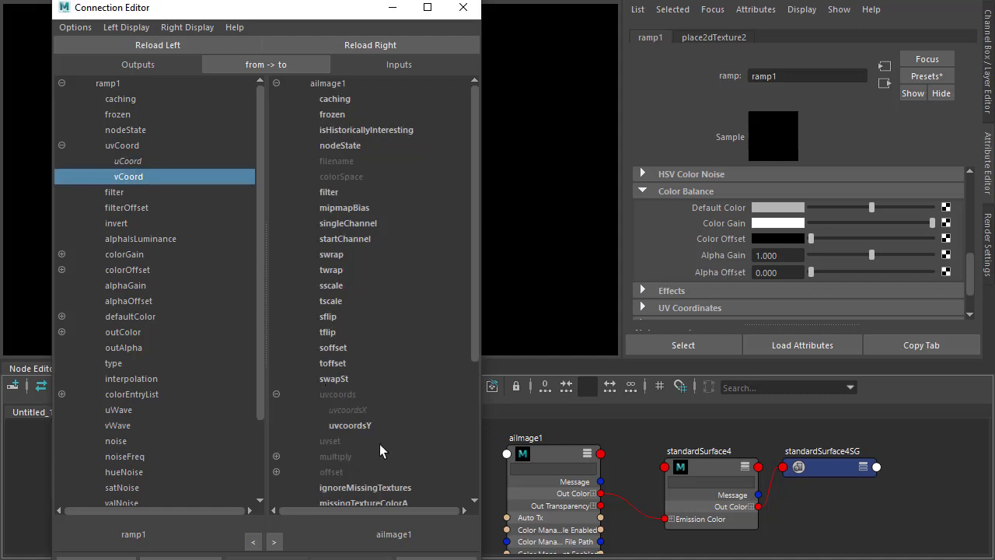
click(350, 425)
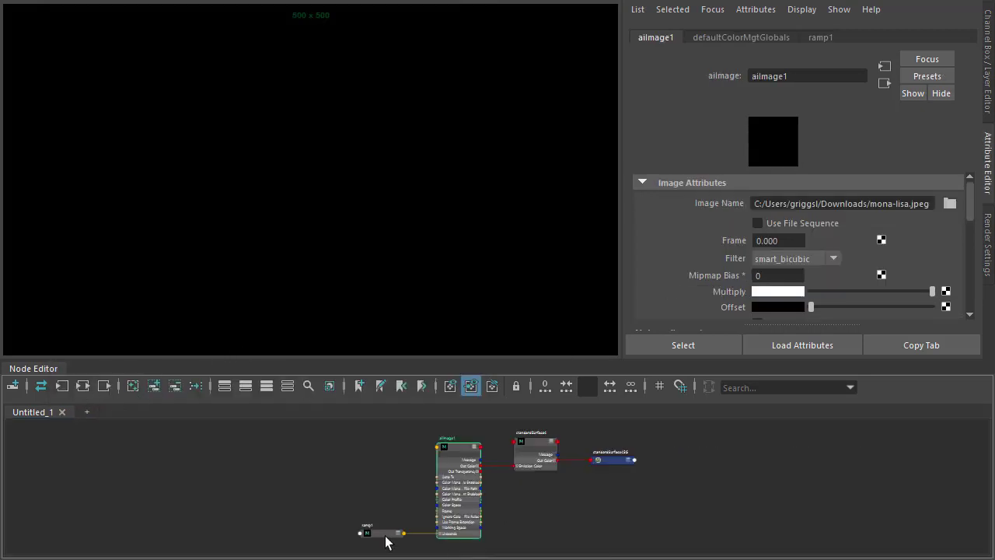
Change ramp1's Type and give its stops red, yellow and green, selecting the white end stop
click(381, 533)
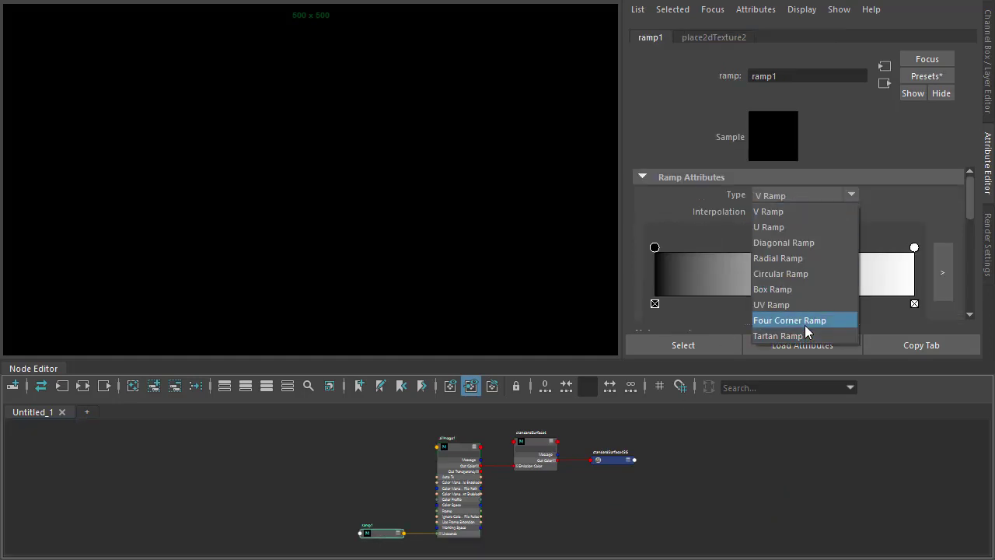
click(789, 320)
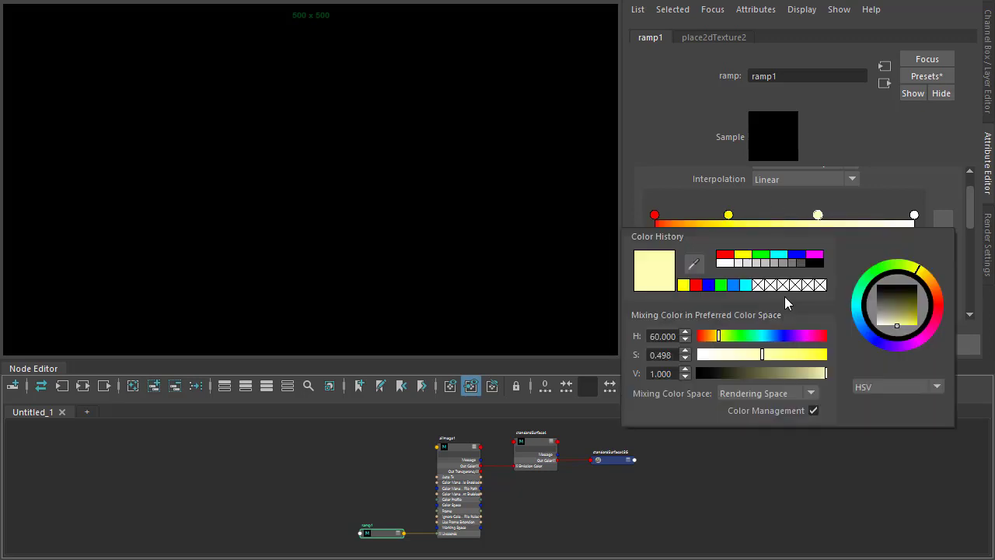
click(914, 215)
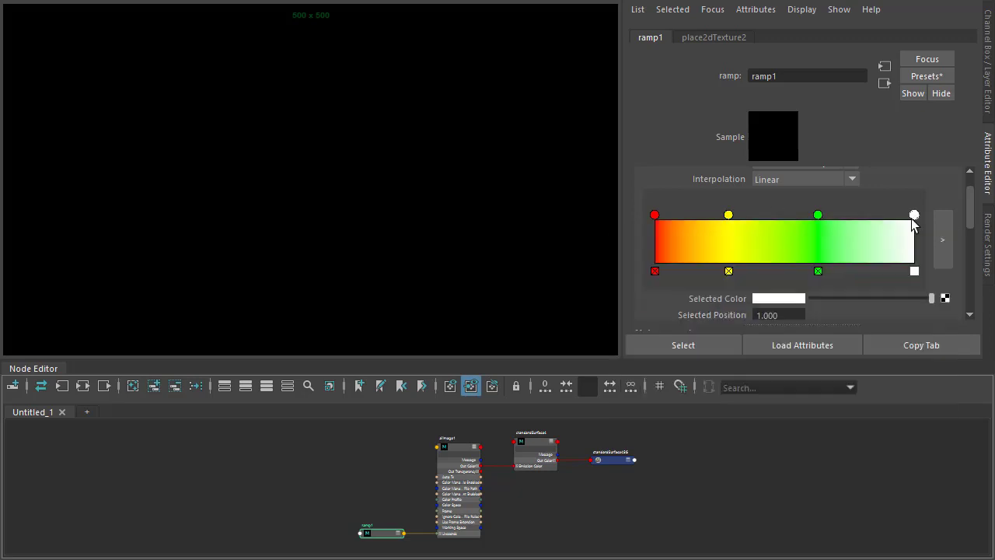
click(778, 297)
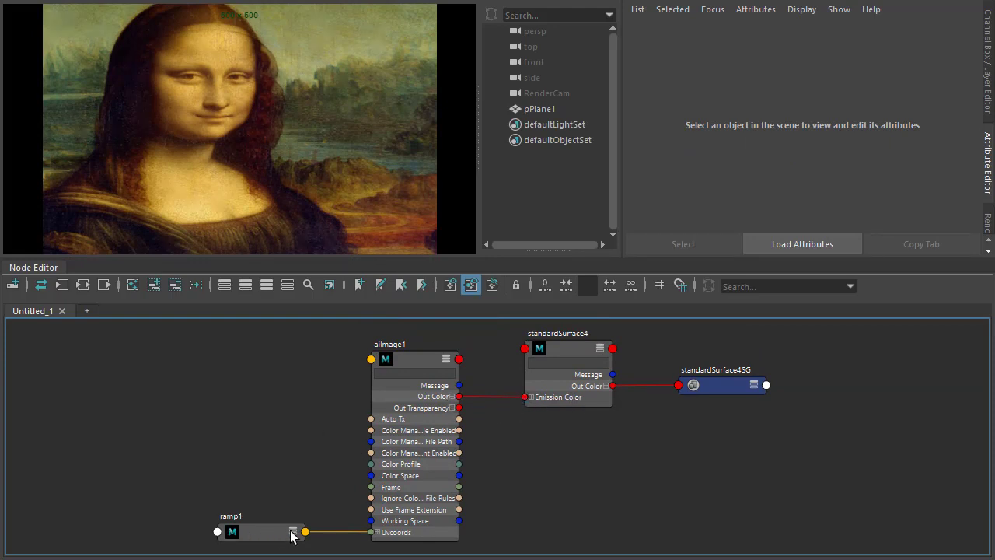
Expand ramp1, raise Noise to warp the Mona Lisa, then return it to 0
click(257, 531)
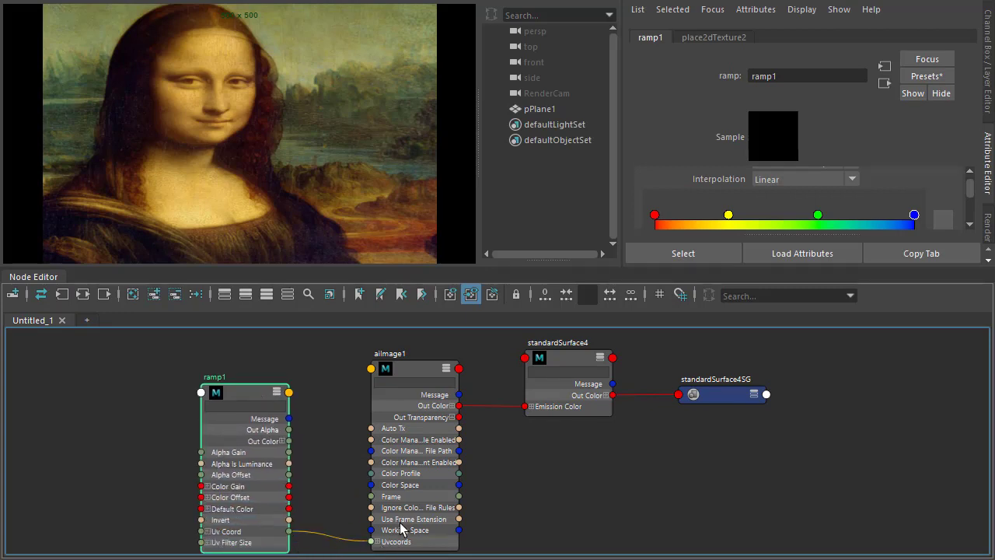
mouse_move(402, 377)
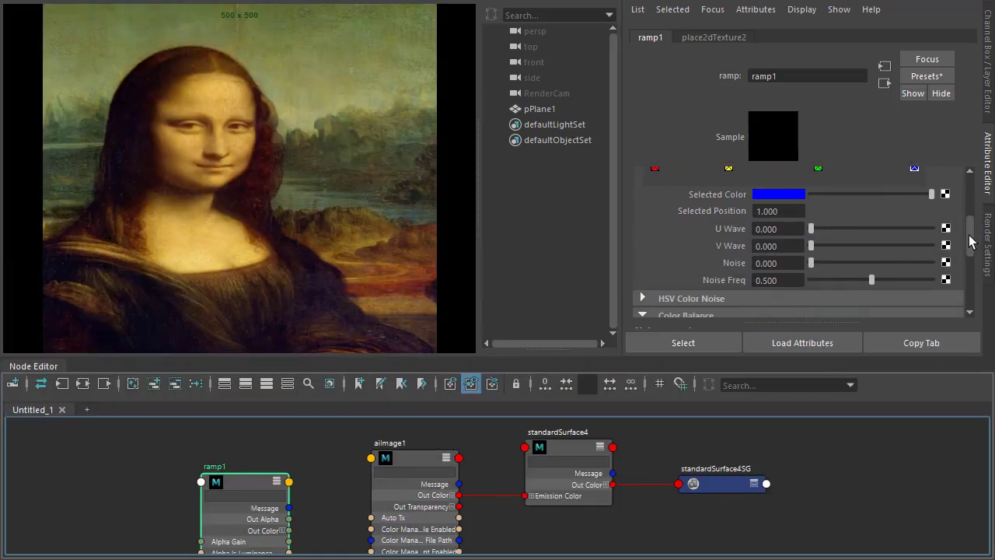
drag(811, 263, 896, 263)
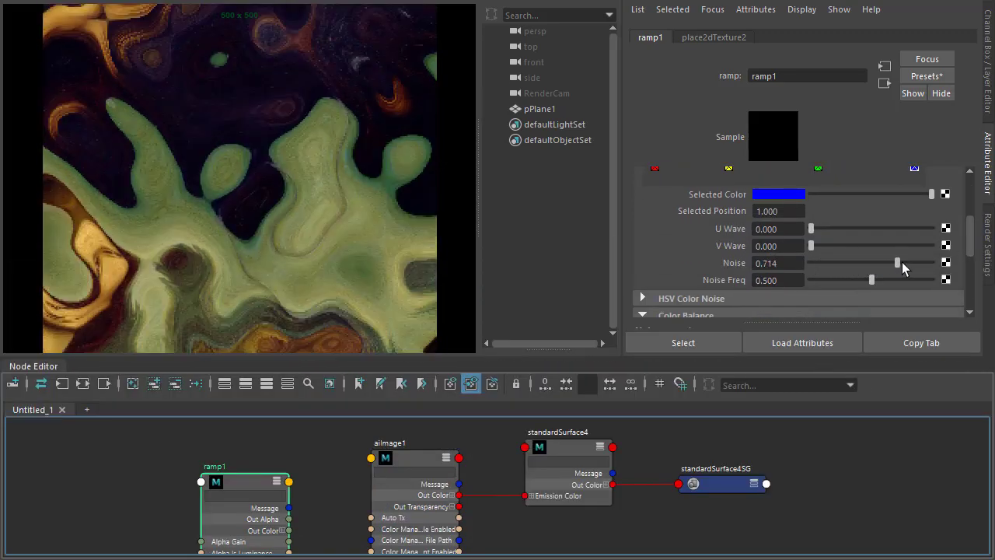
drag(898, 262, 887, 263)
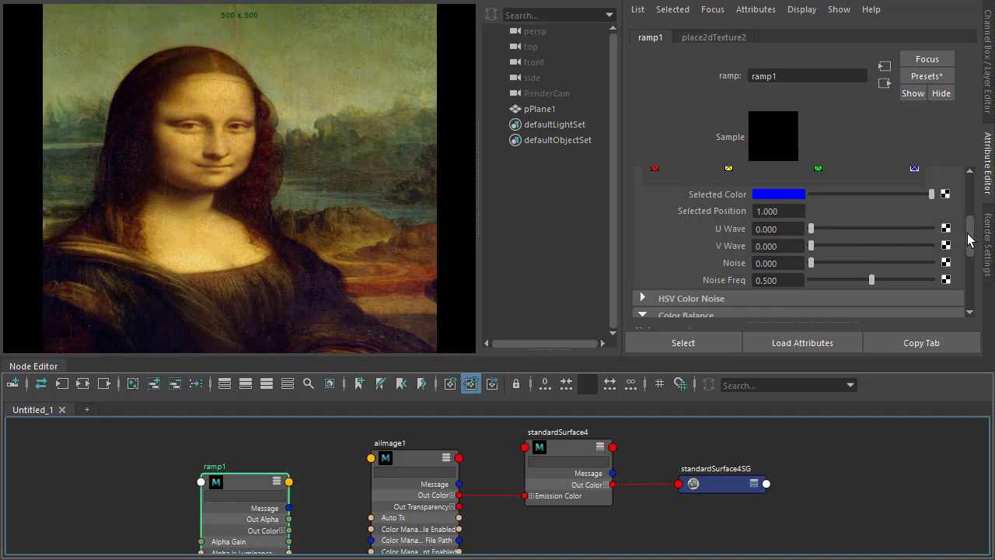
scroll(down, 3)
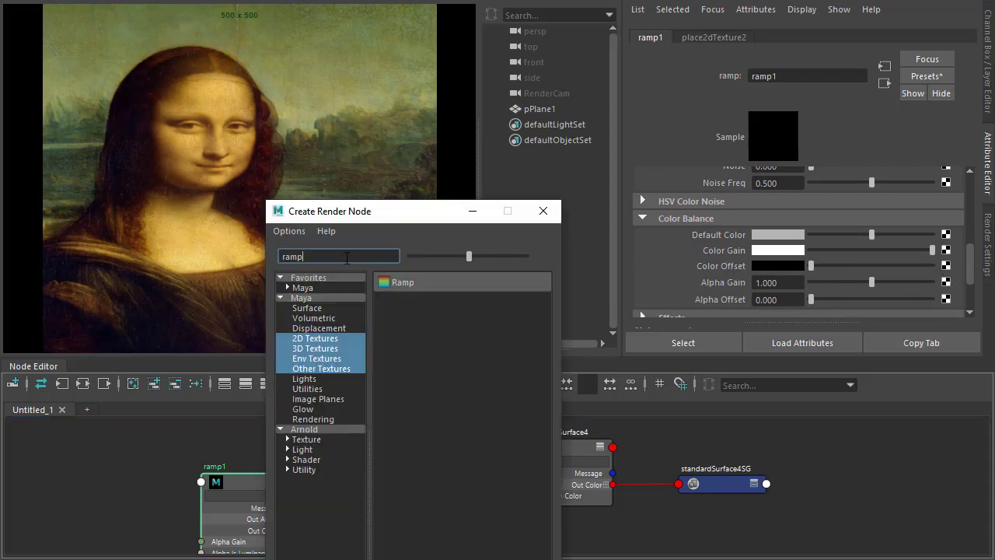
Create aiImage2 and load texture.jpg from Downloads as its Image Name
text(image)
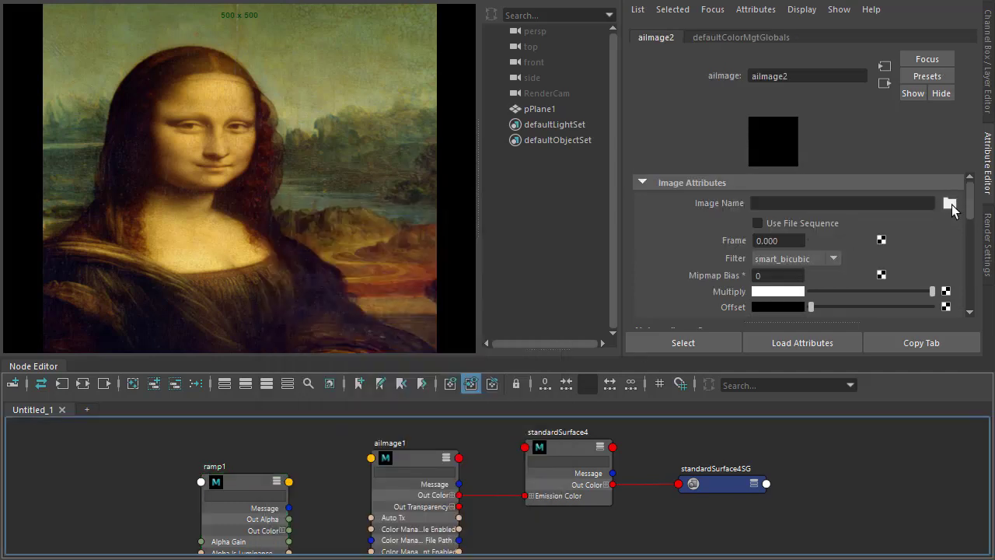
click(950, 203)
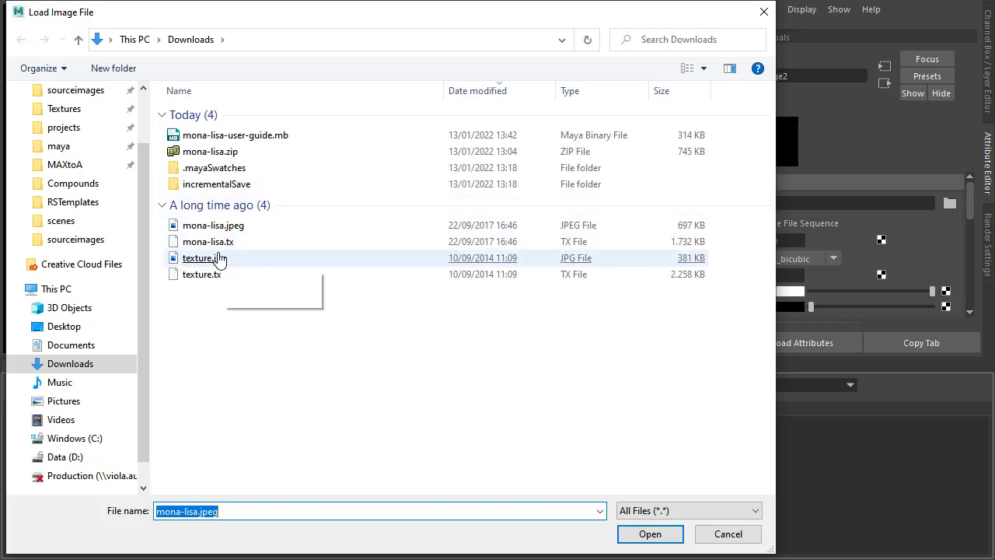
click(650, 534)
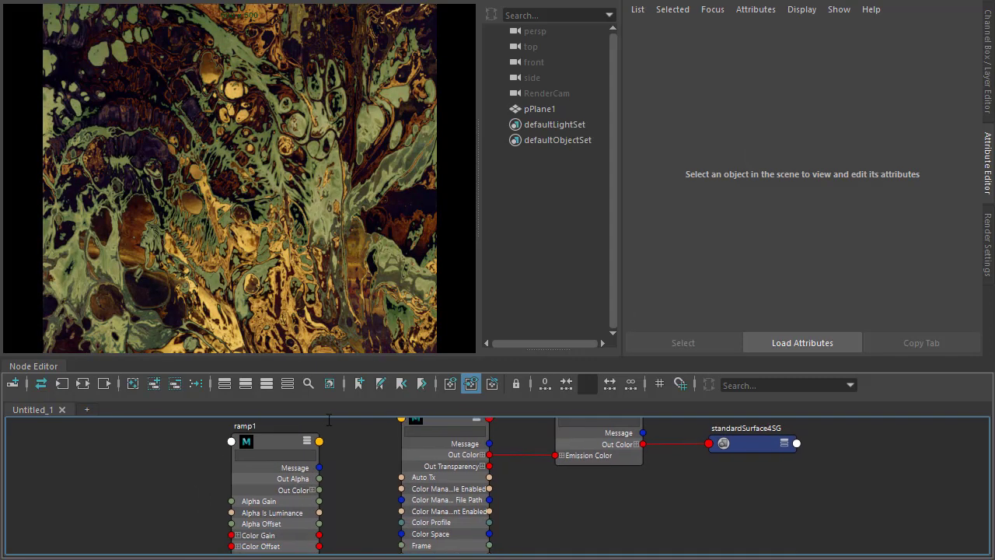
Drag aiImage2's Multiply slider down, up to full, and finally to black
click(268, 441)
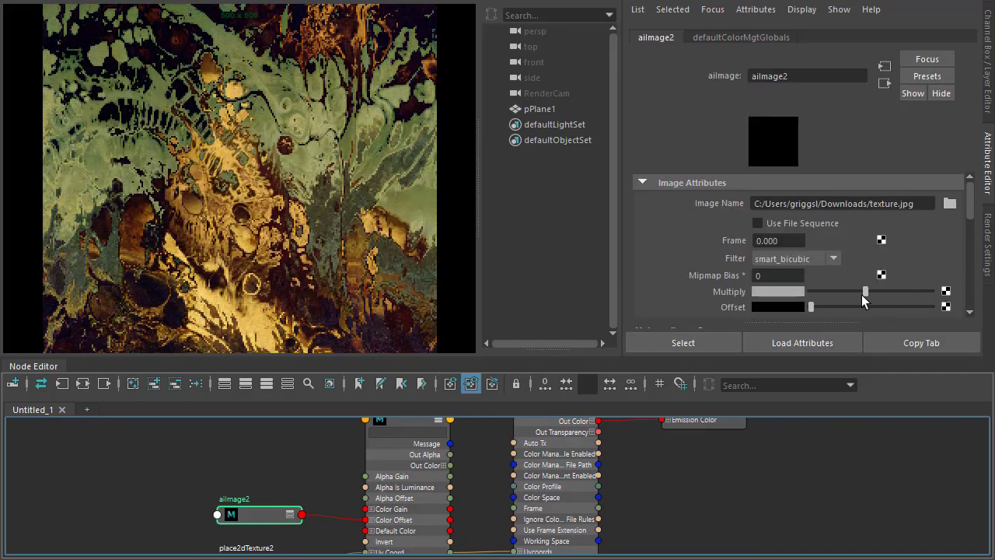
drag(865, 291, 824, 292)
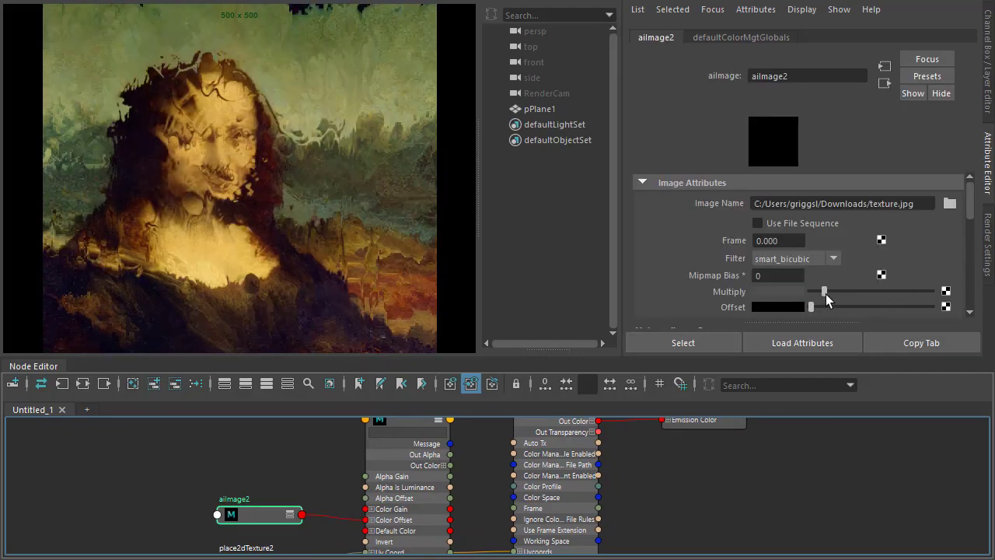
drag(824, 291, 894, 291)
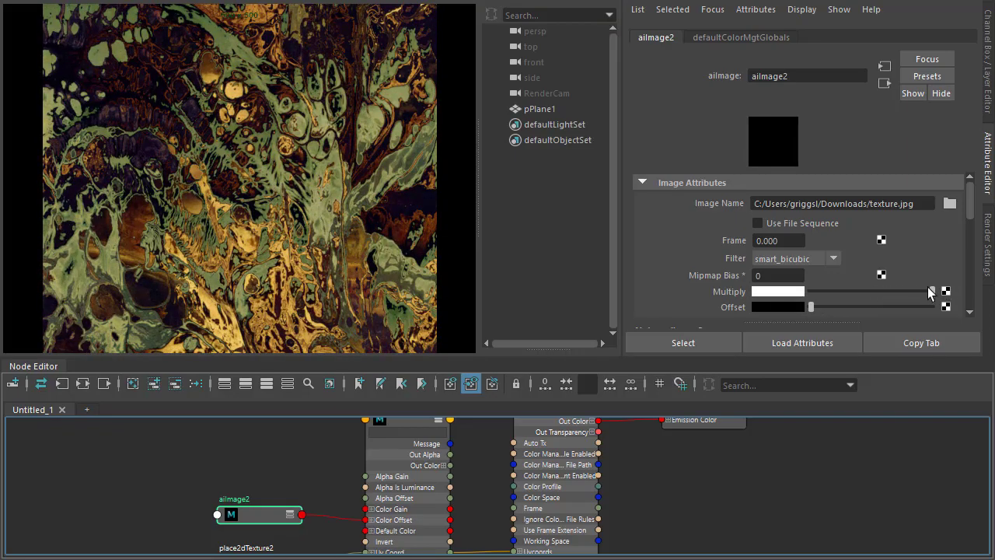
drag(929, 291, 811, 291)
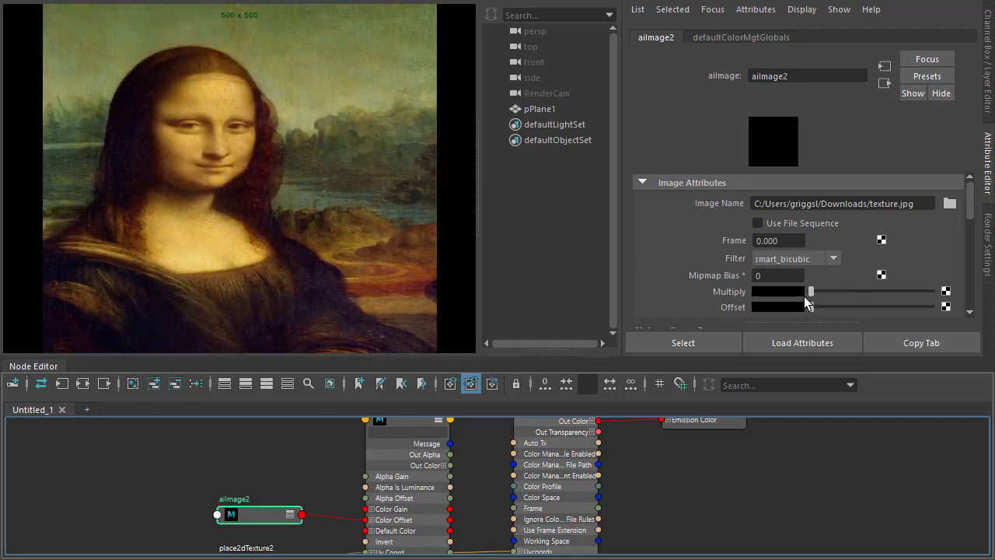
drag(812, 291, 933, 291)
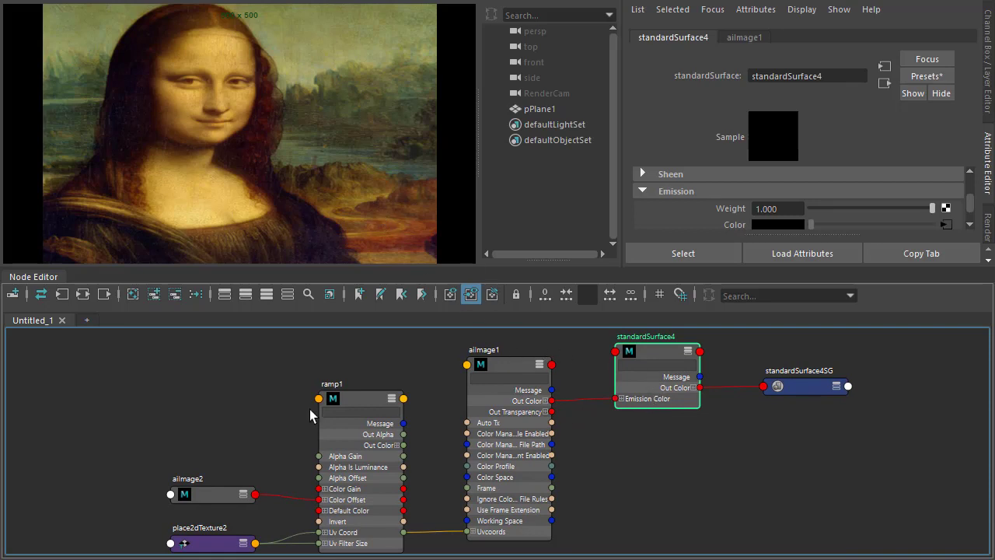
click(350, 383)
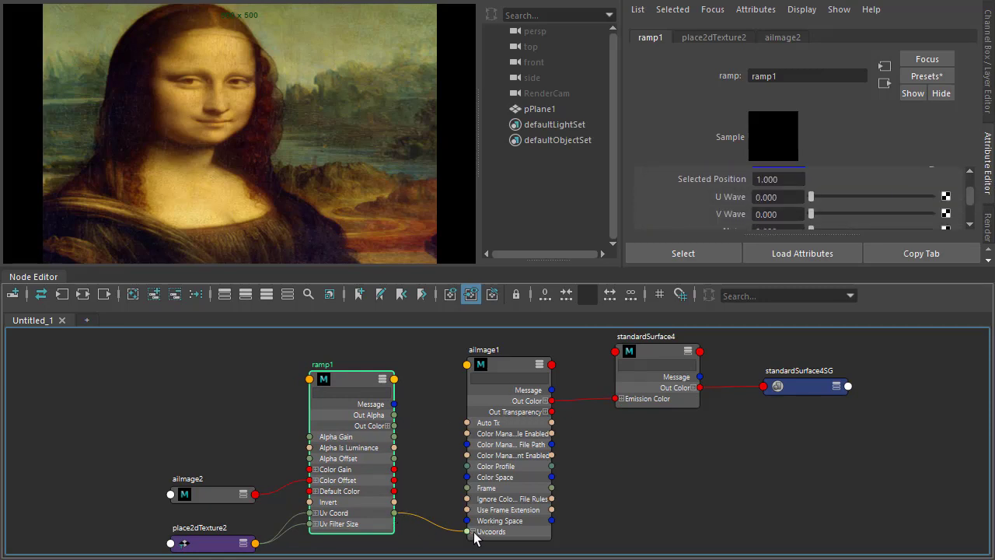
mouse_move(220, 506)
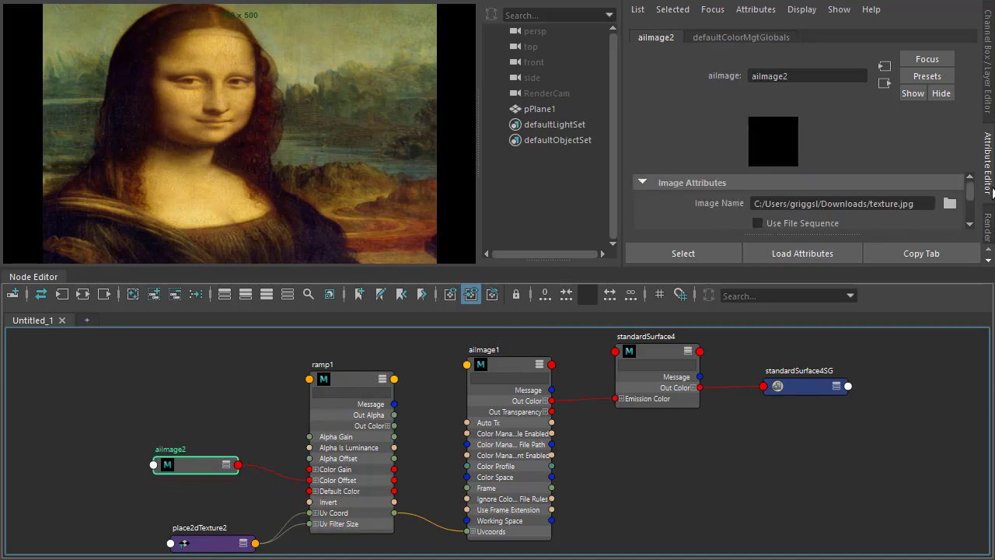
scroll(down, 3)
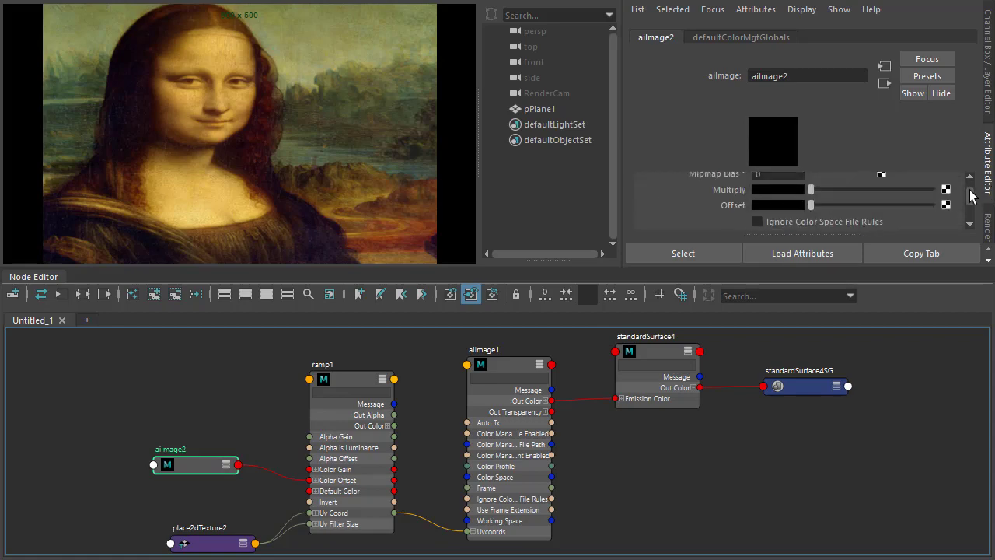